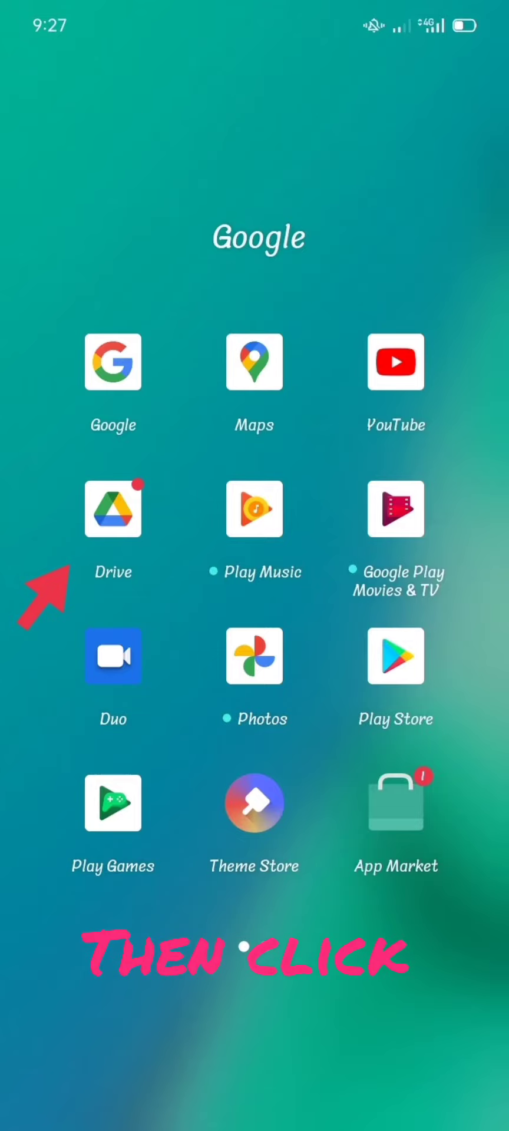
Launch the Google Drive app from the Android home screen
left_click(113, 508)
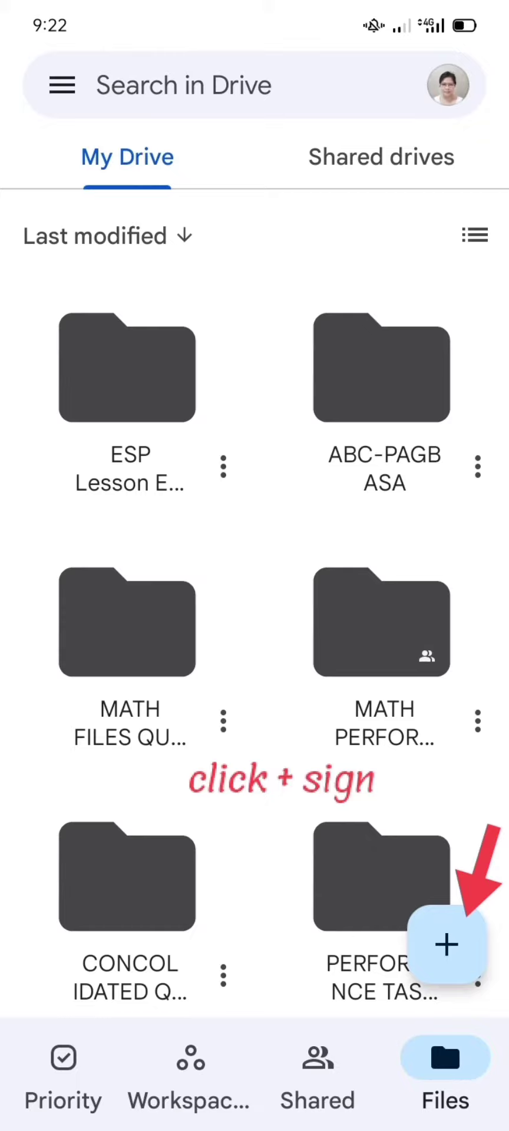
Choose Folder from the Create new menu in My Drive
left_click(445, 944)
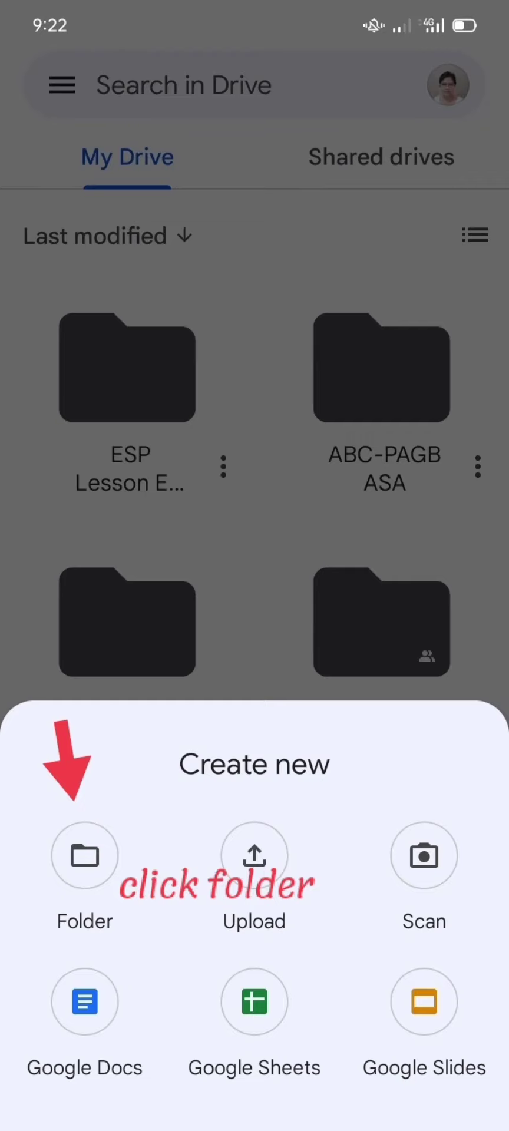
left_click(84, 854)
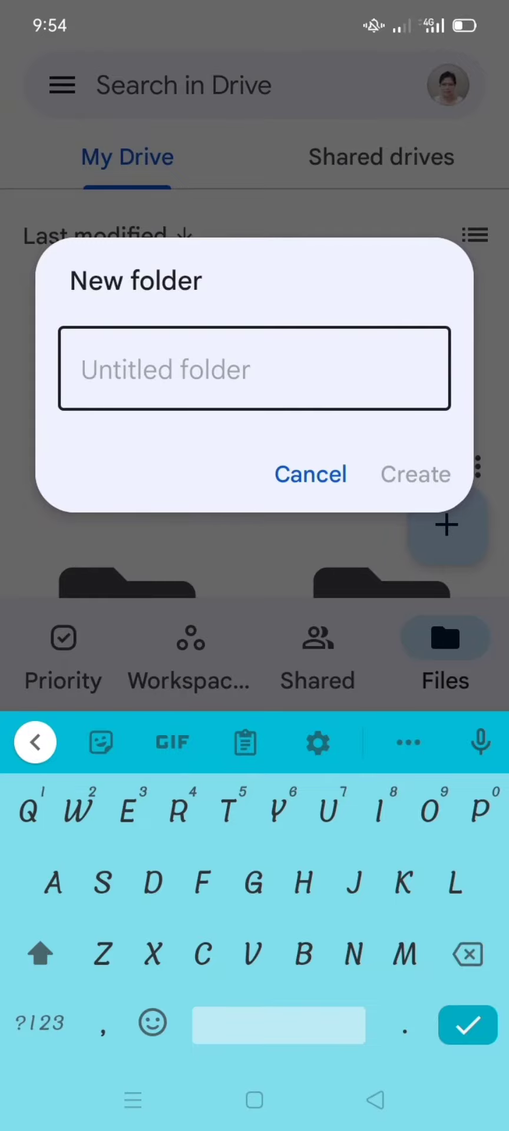
Name the new folder 'Classroom Demo' and create it
type("Class demo")
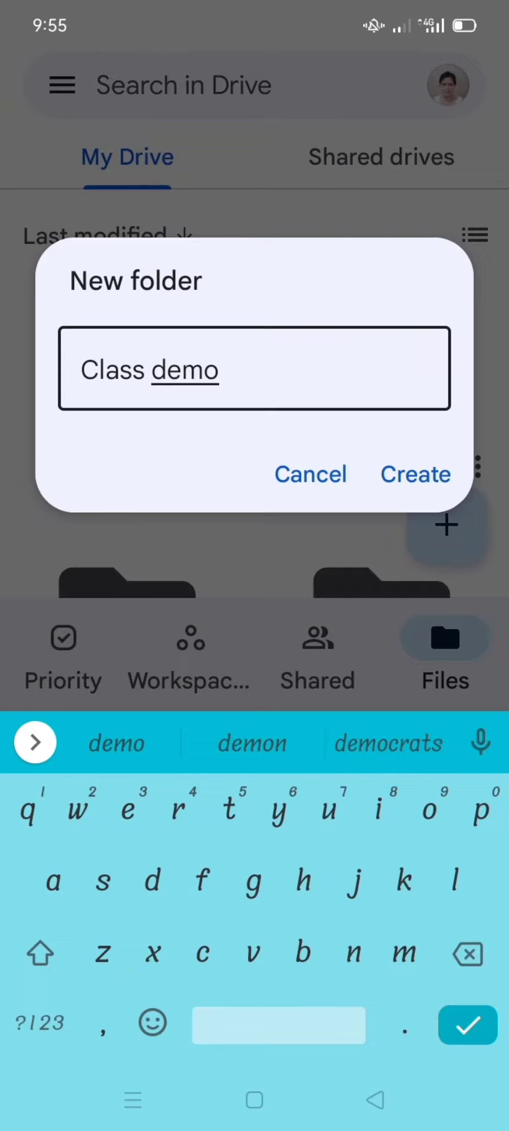
left_click(414, 475)
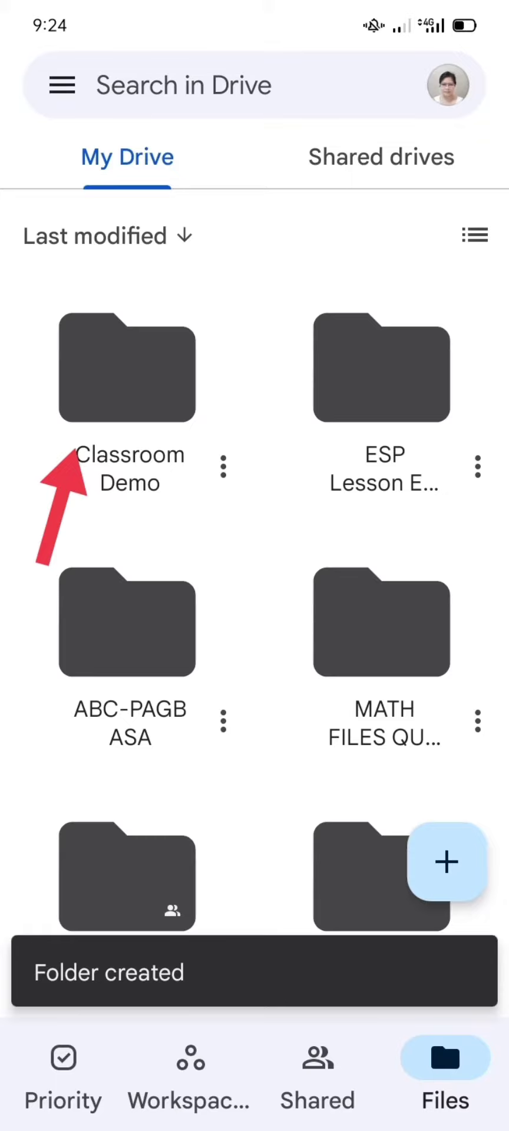
Enter the empty Classroom Demo folder and start adding a file to it
left_click(127, 368)
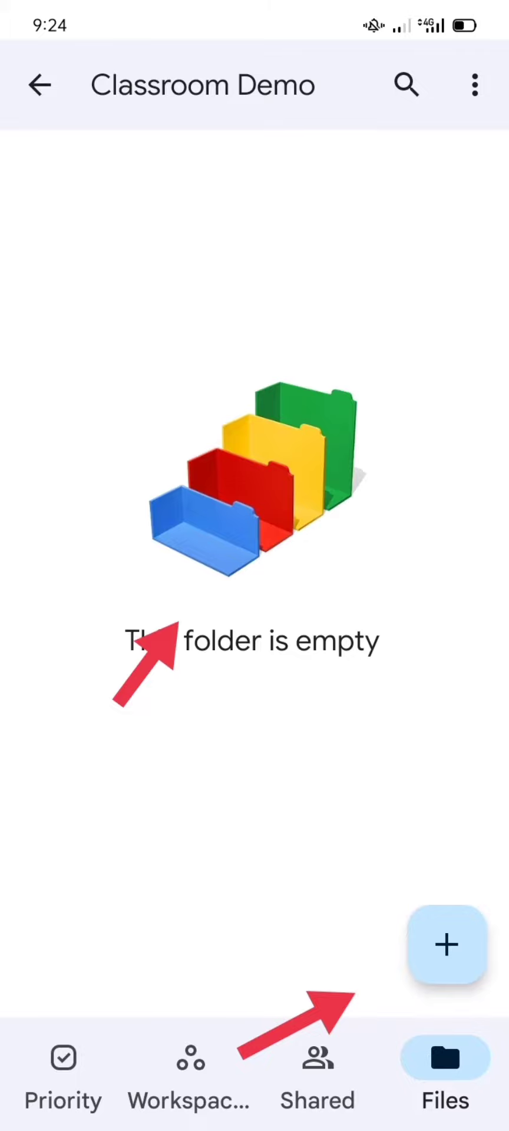
left_click(445, 945)
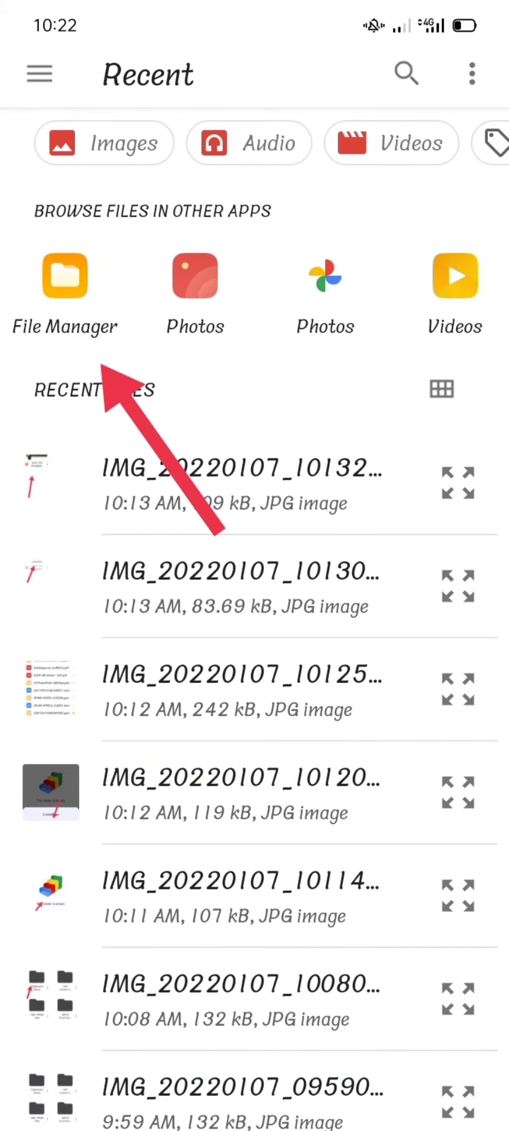
Upload ESP CO2 POWERPOINT.pptx from the phone's documents folder via File Manager
left_click(64, 276)
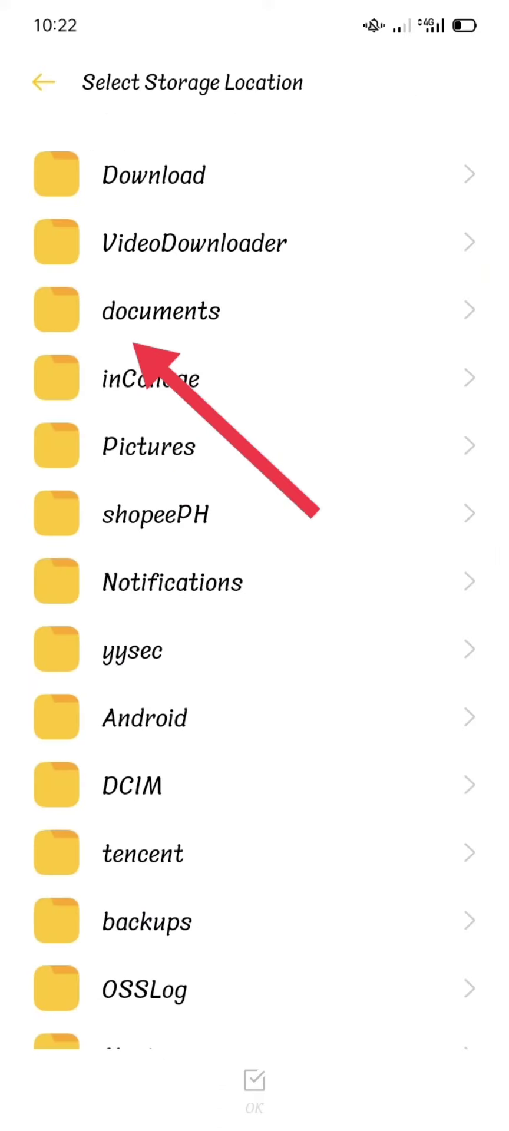
left_click(161, 310)
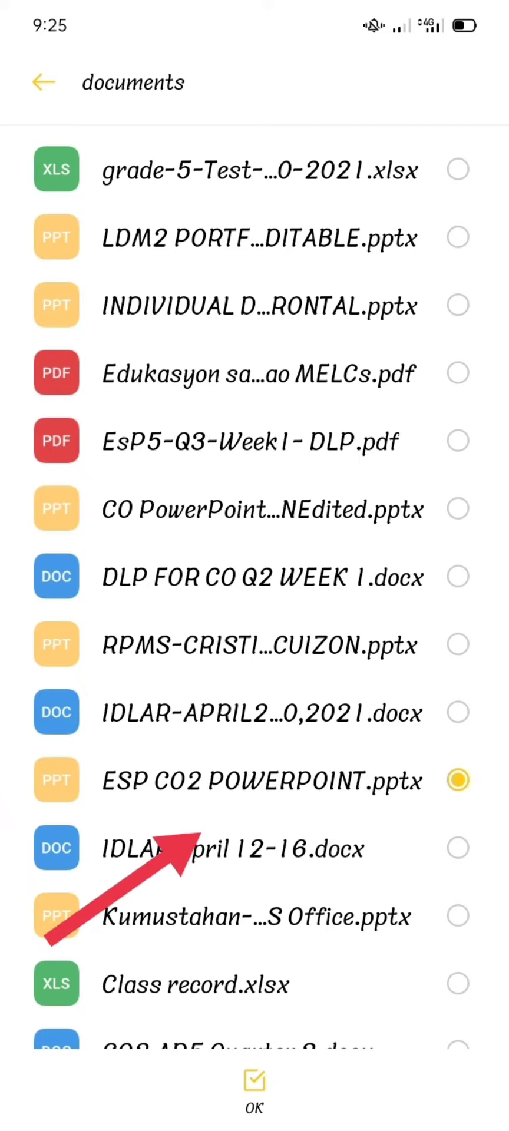
left_click(254, 1082)
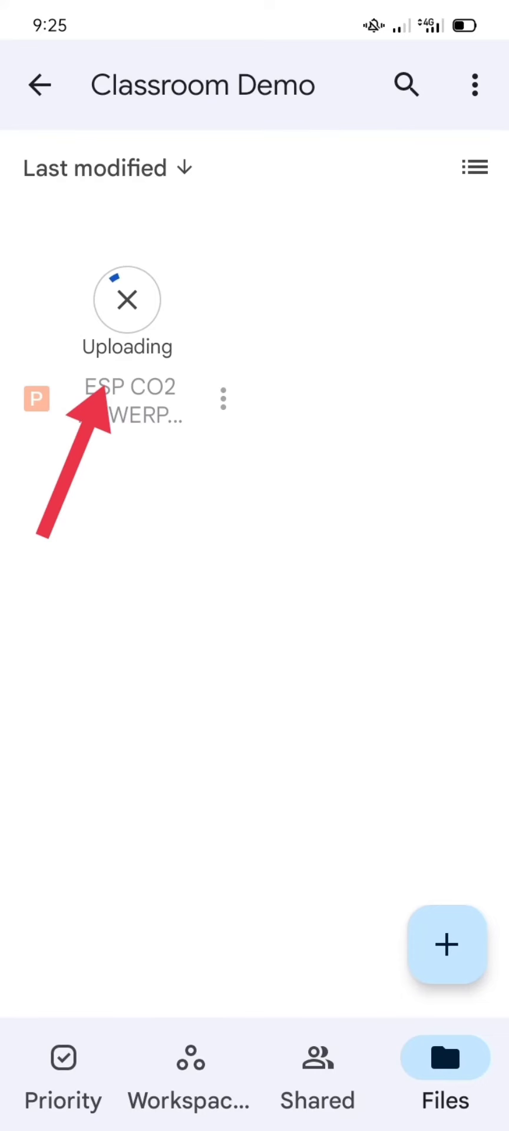